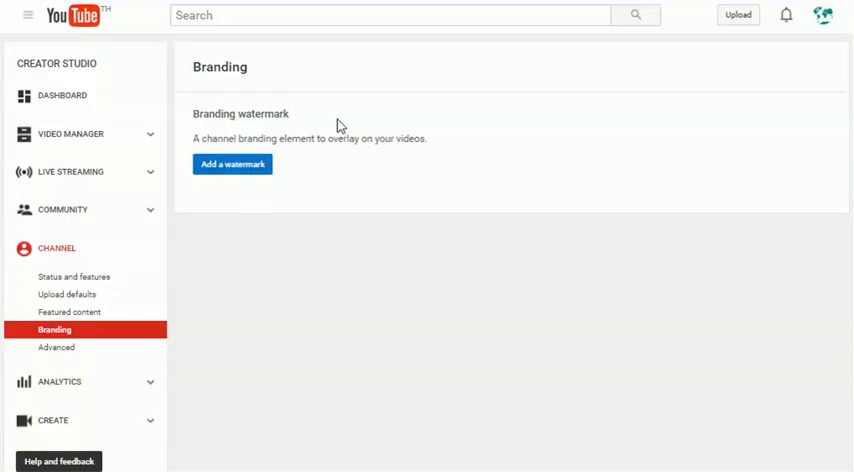
Navigate from the account menu to the channel dashboard's branding settings.
click(823, 15)
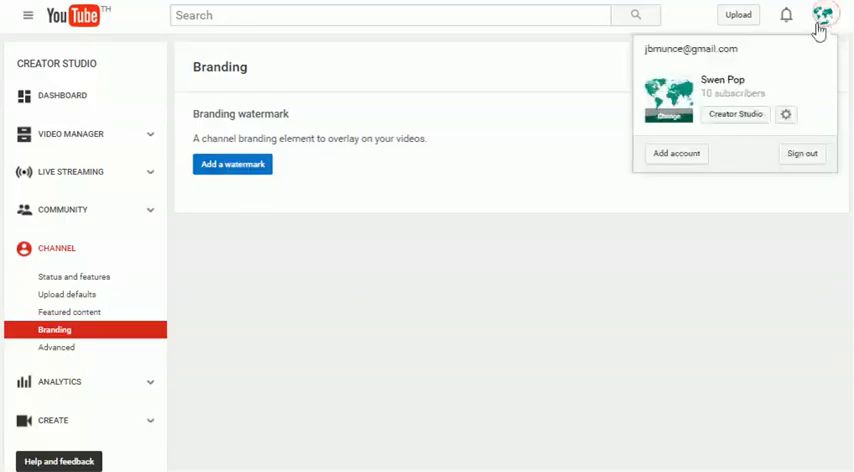
click(735, 113)
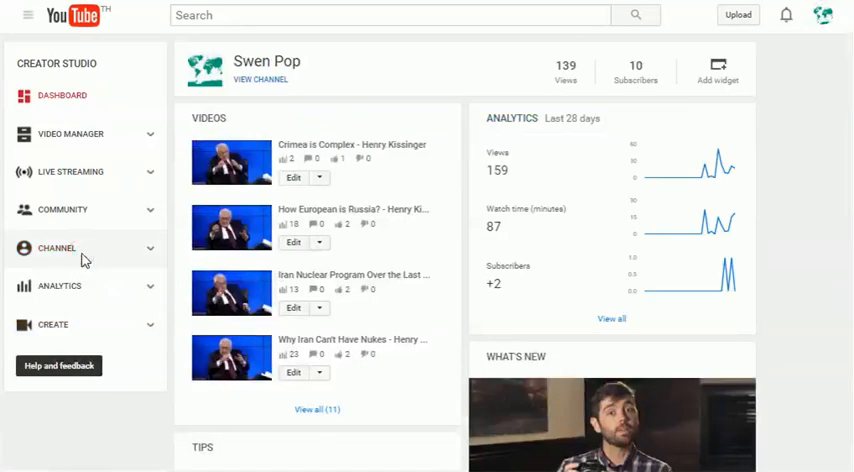
click(57, 248)
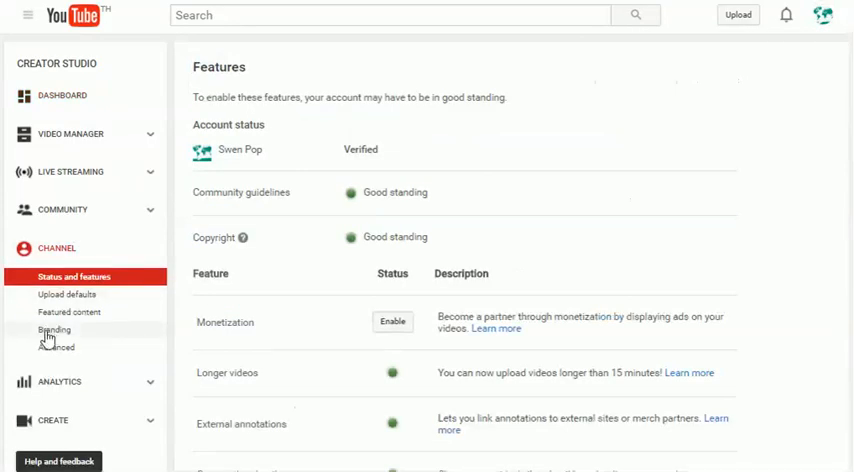
click(54, 329)
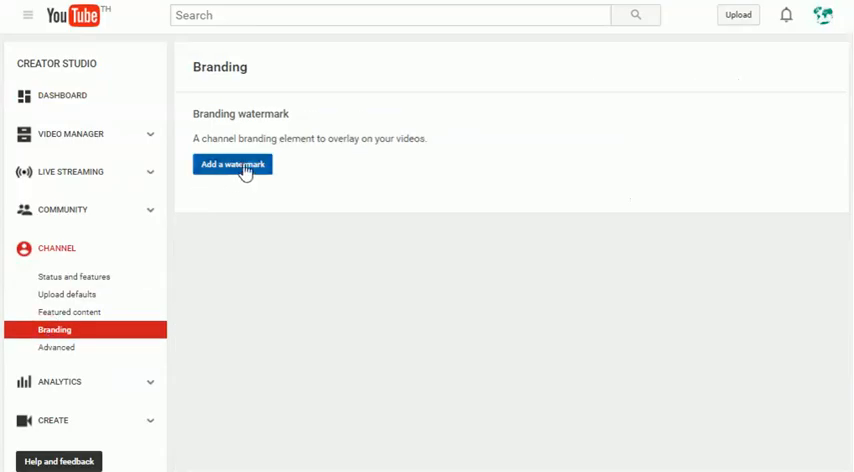
Upload the red Subscribe image file as the branding watermark and save it.
click(232, 164)
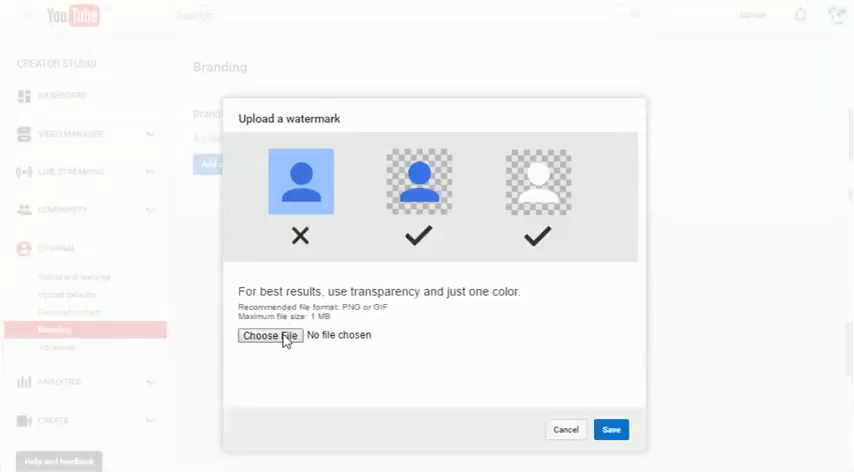
click(270, 335)
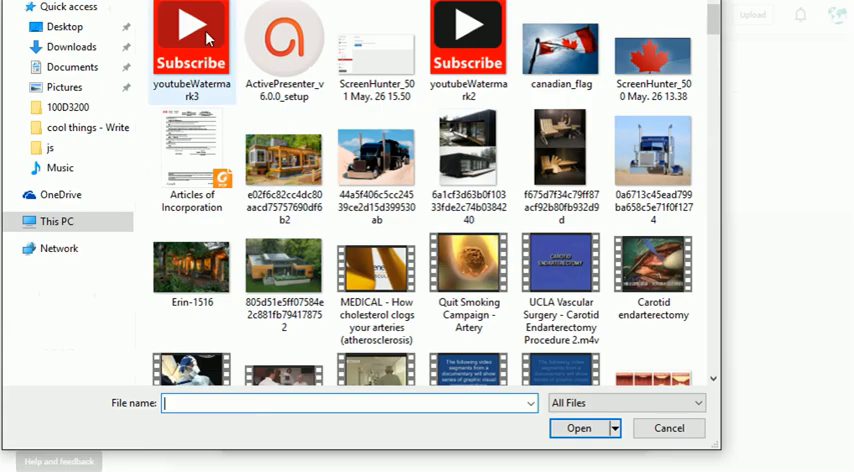
click(579, 428)
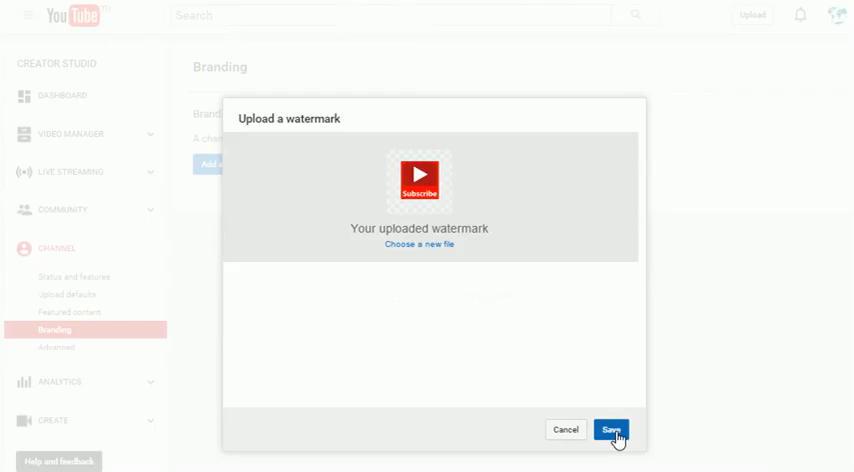
click(611, 429)
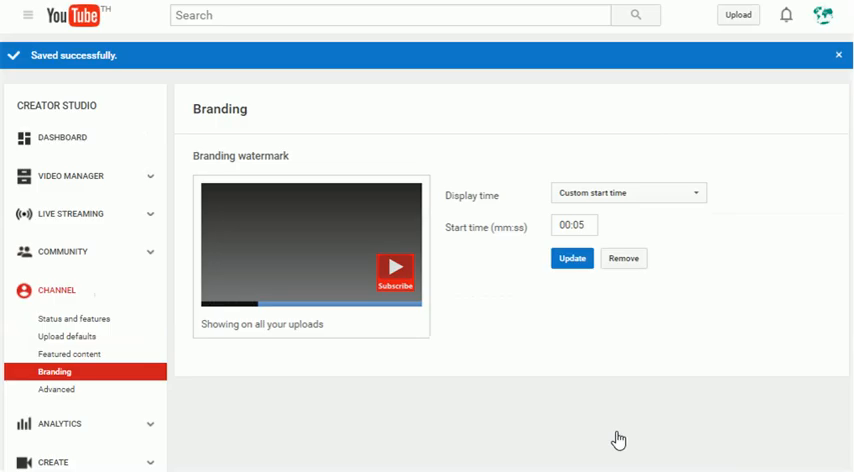